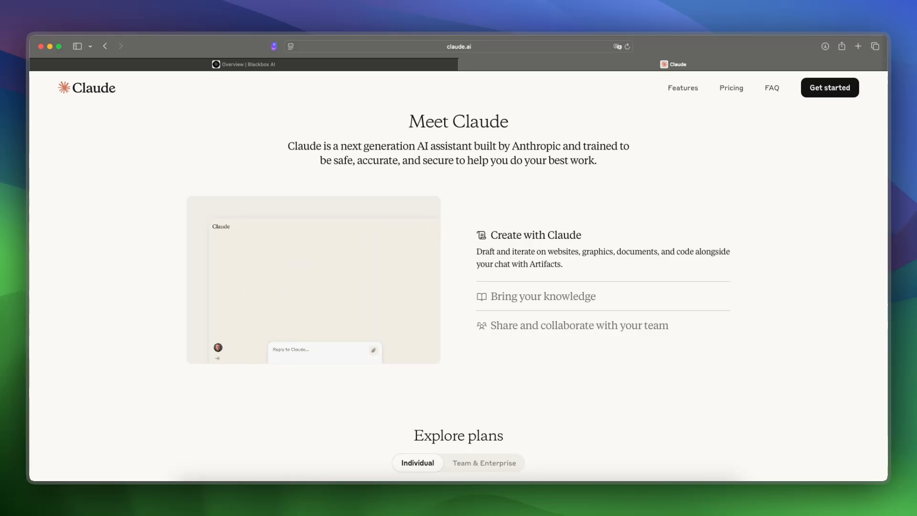
Glance at the Blackbox AI docs, then scroll Claude's homepage to the Free, Pro and Max plans.
{"action": "left_click", "coordinate": [243, 63]}
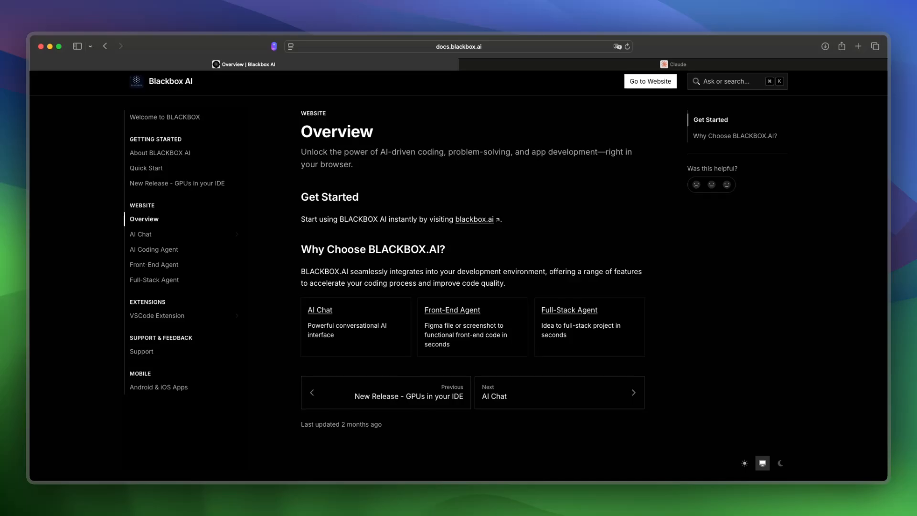
{"action": "left_click", "coordinate": [672, 65]}
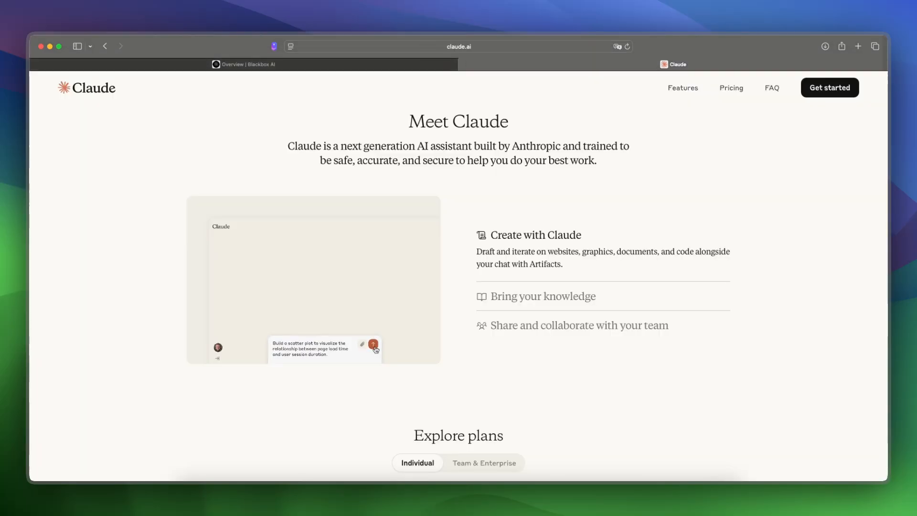
{"action": "scroll", "scroll_direction": "down", "scroll_amount": 3}
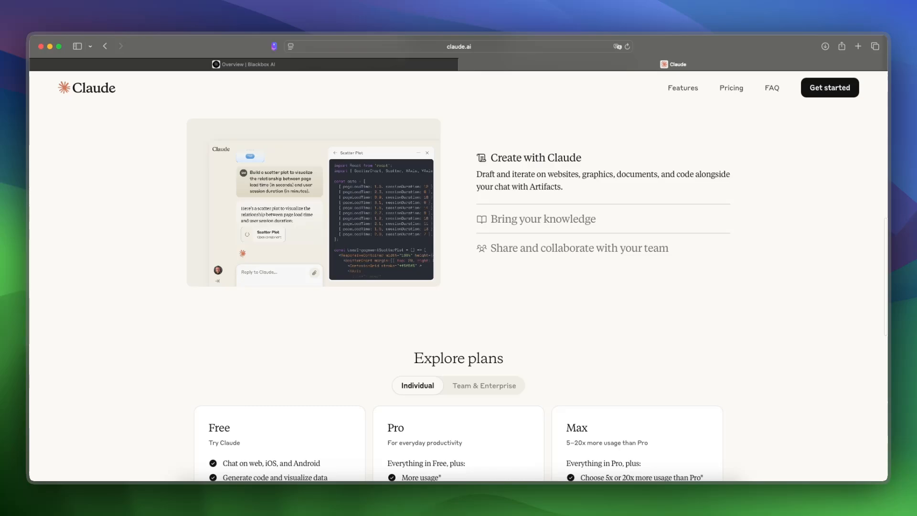
{"action": "scroll", "scroll_direction": "down", "scroll_amount": 3}
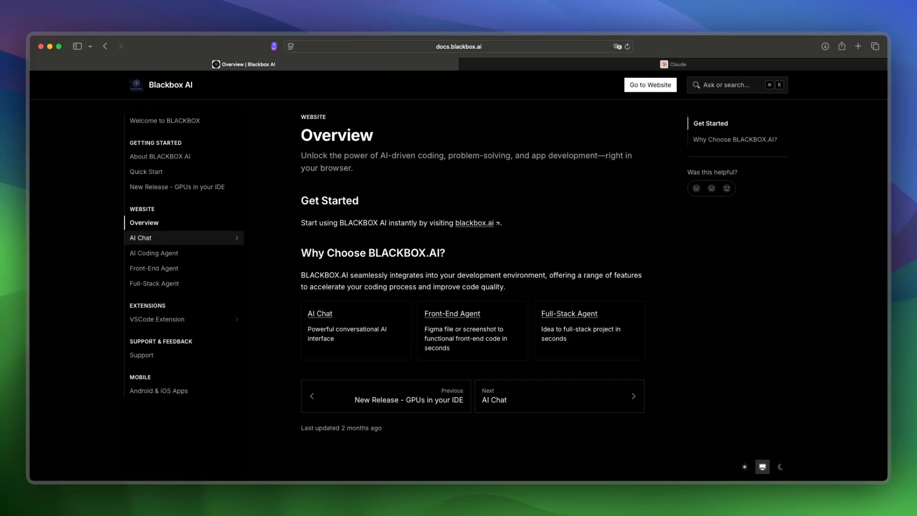
{"action": "left_click", "coordinate": [673, 65]}
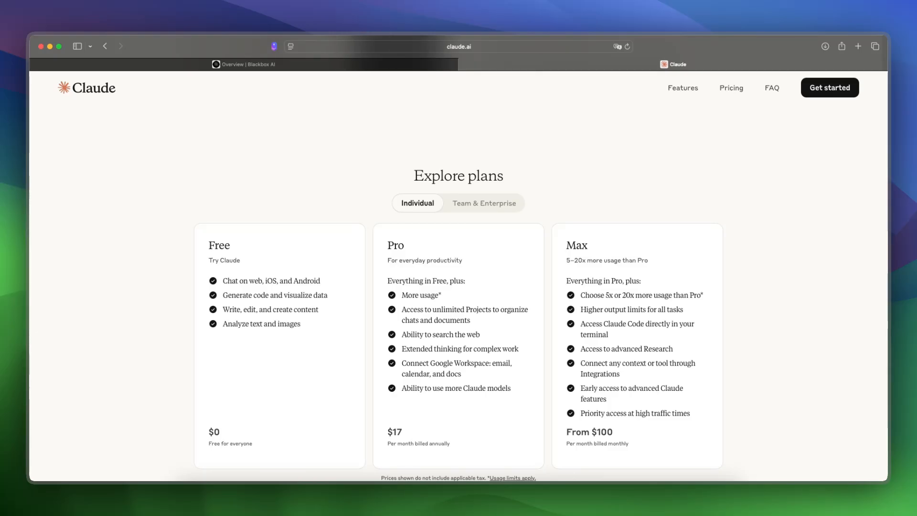
From the Blackbox AI docs tab, open 'About BLACKBOX AI' under Getting Started.
{"action": "left_click", "coordinate": [244, 65]}
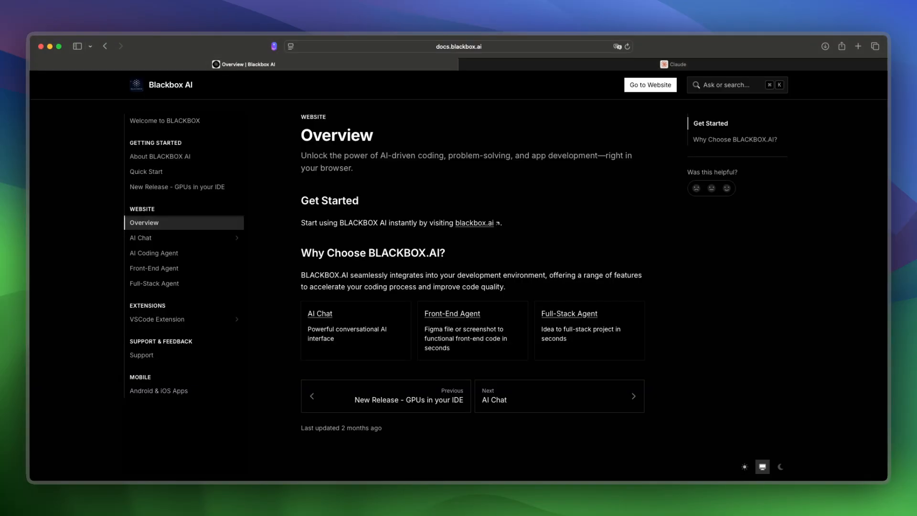
{"action": "left_click", "coordinate": [159, 156]}
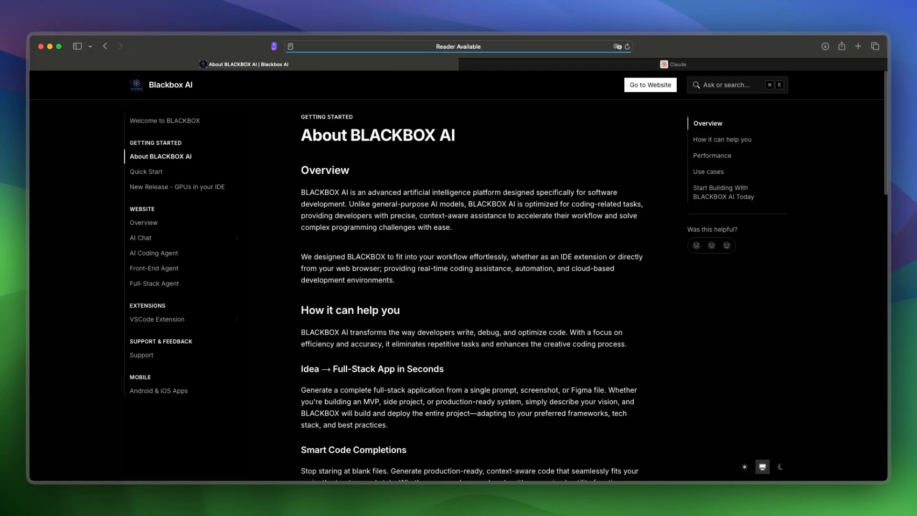
{"action": "left_click", "coordinate": [672, 64]}
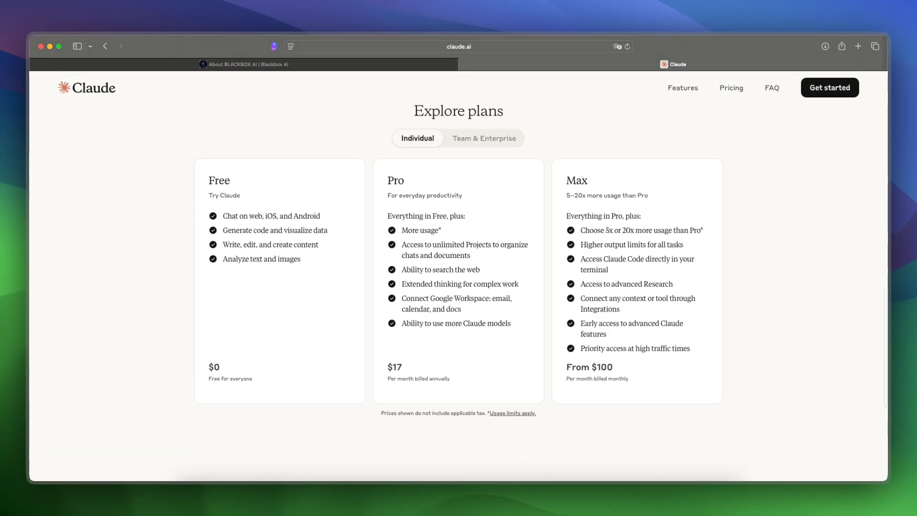
{"action": "scroll", "scroll_direction": "down", "scroll_amount": 3}
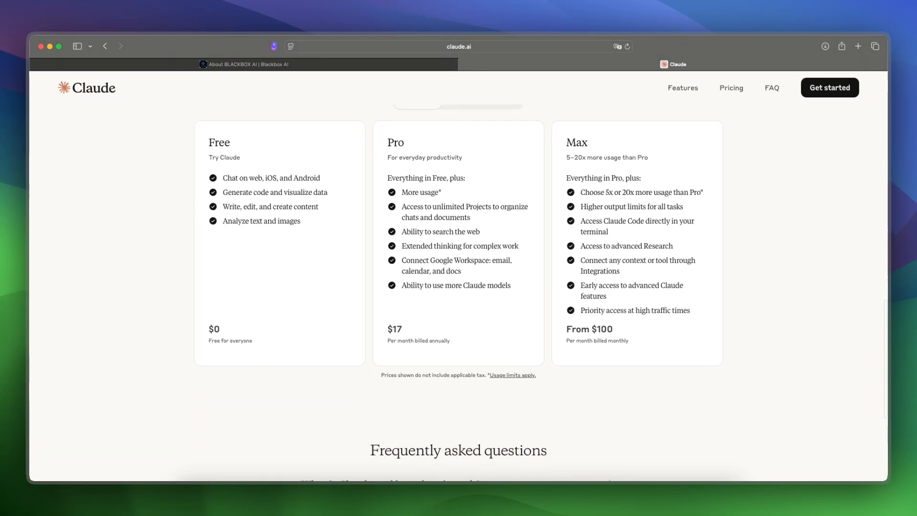
{"action": "scroll", "scroll_direction": "down", "scroll_amount": 3}
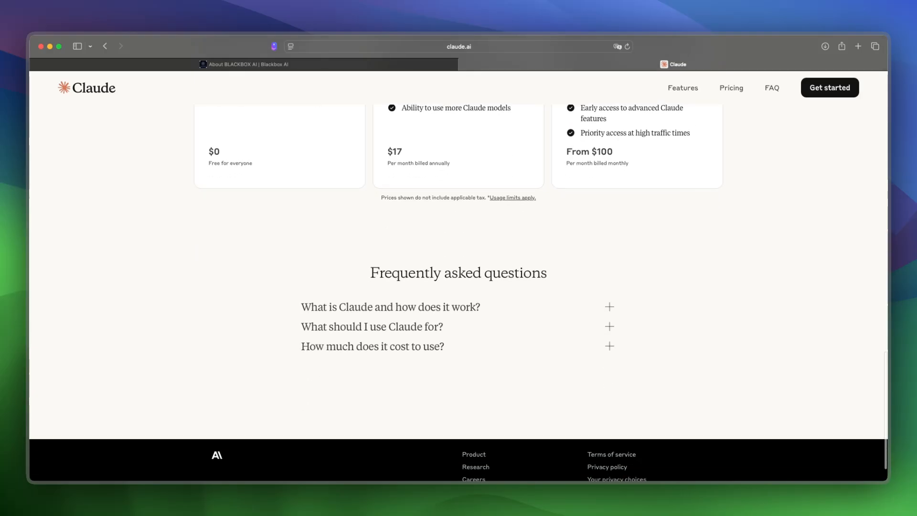
{"action": "scroll", "scroll_direction": "up", "scroll_amount": 3}
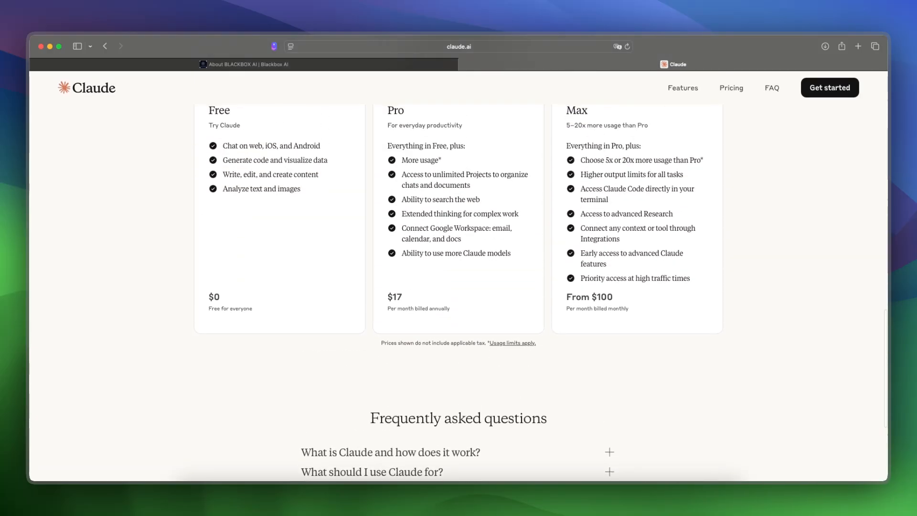
{"action": "left_click", "coordinate": [245, 65]}
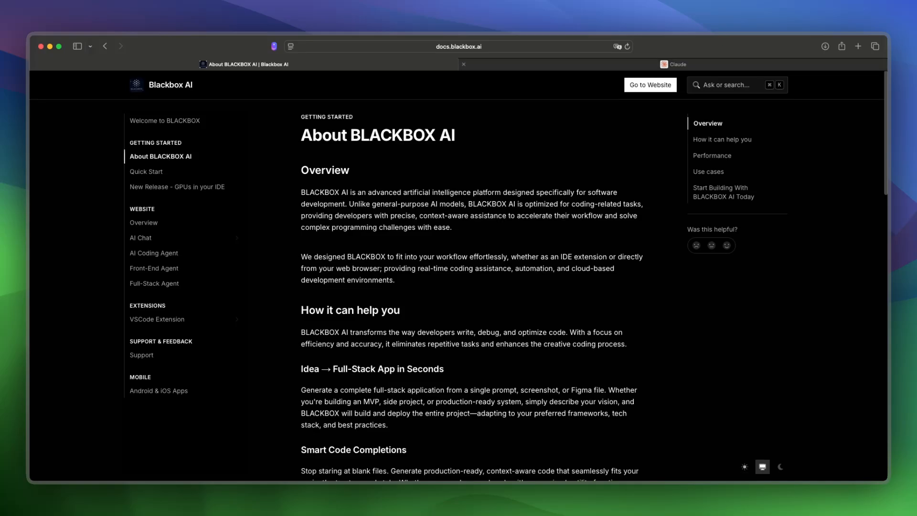
{"action": "left_click", "coordinate": [674, 65]}
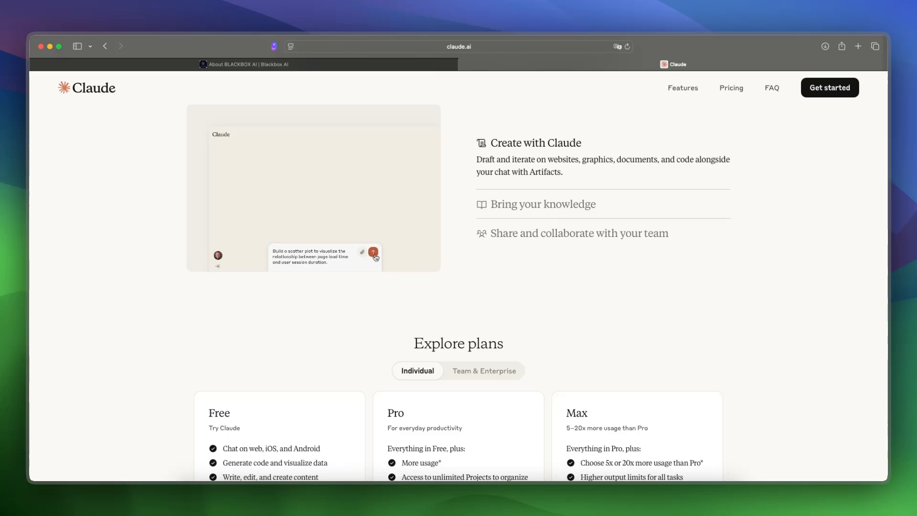
{"action": "left_click", "coordinate": [373, 252]}
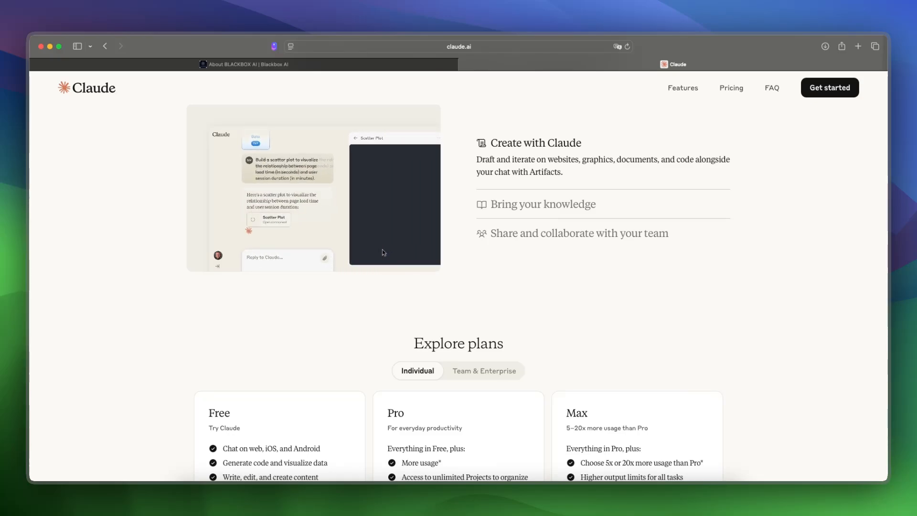